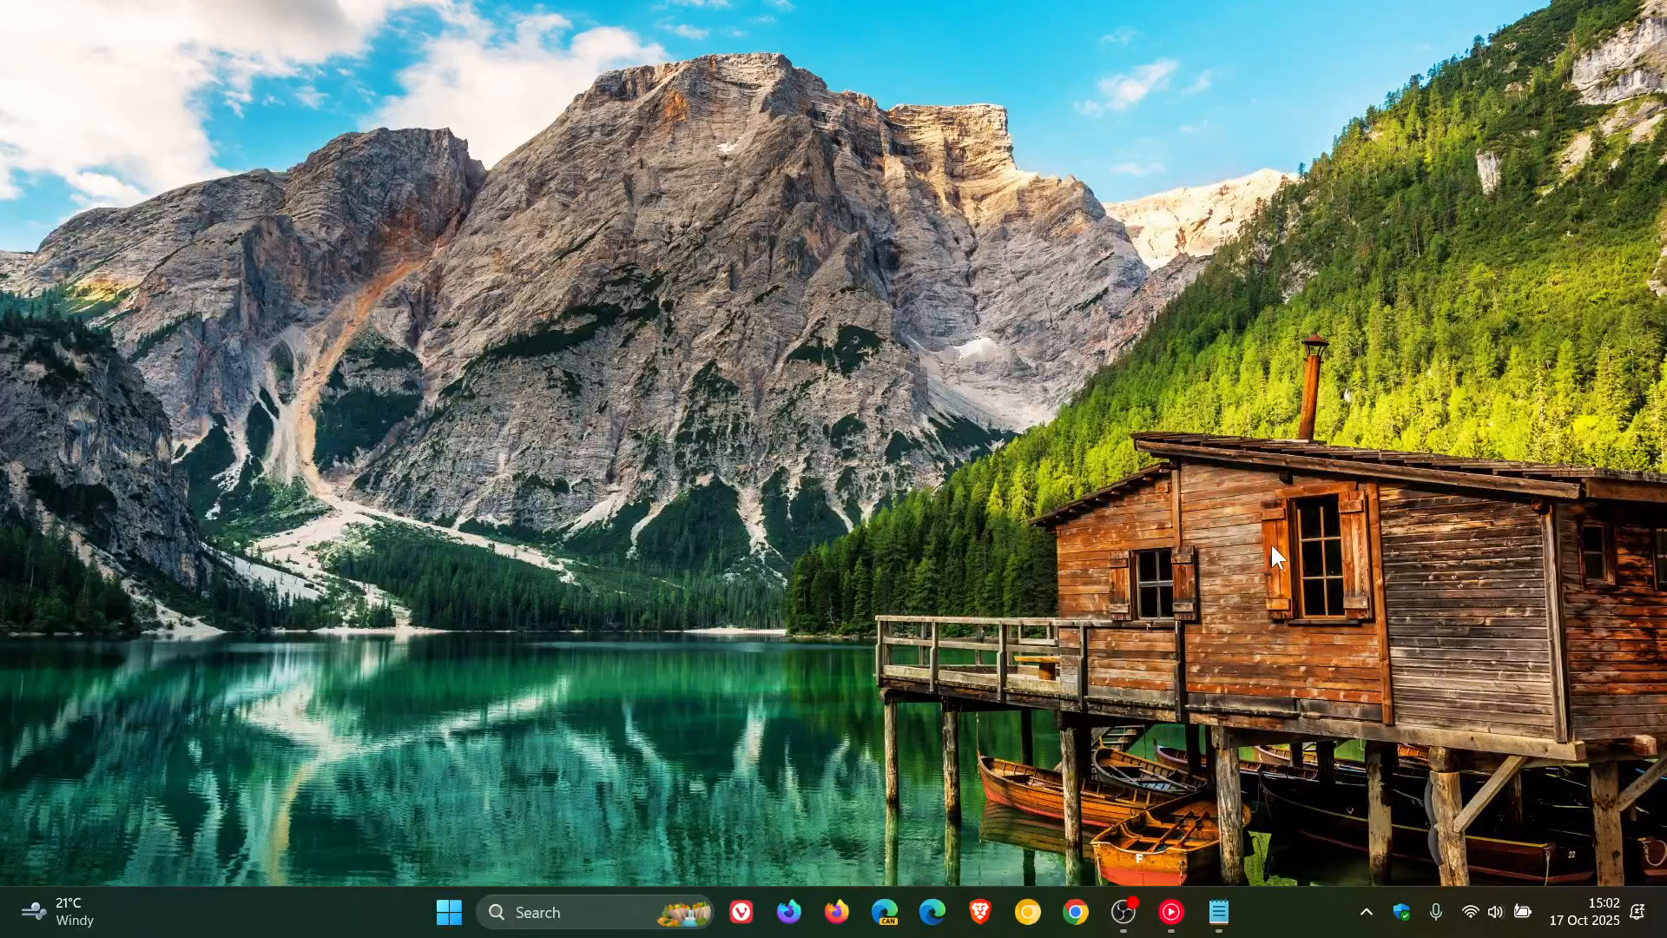
# Bring up the Windows 11 Start menu with its pinned apps over the desktop.
pyautogui.click(448, 912)
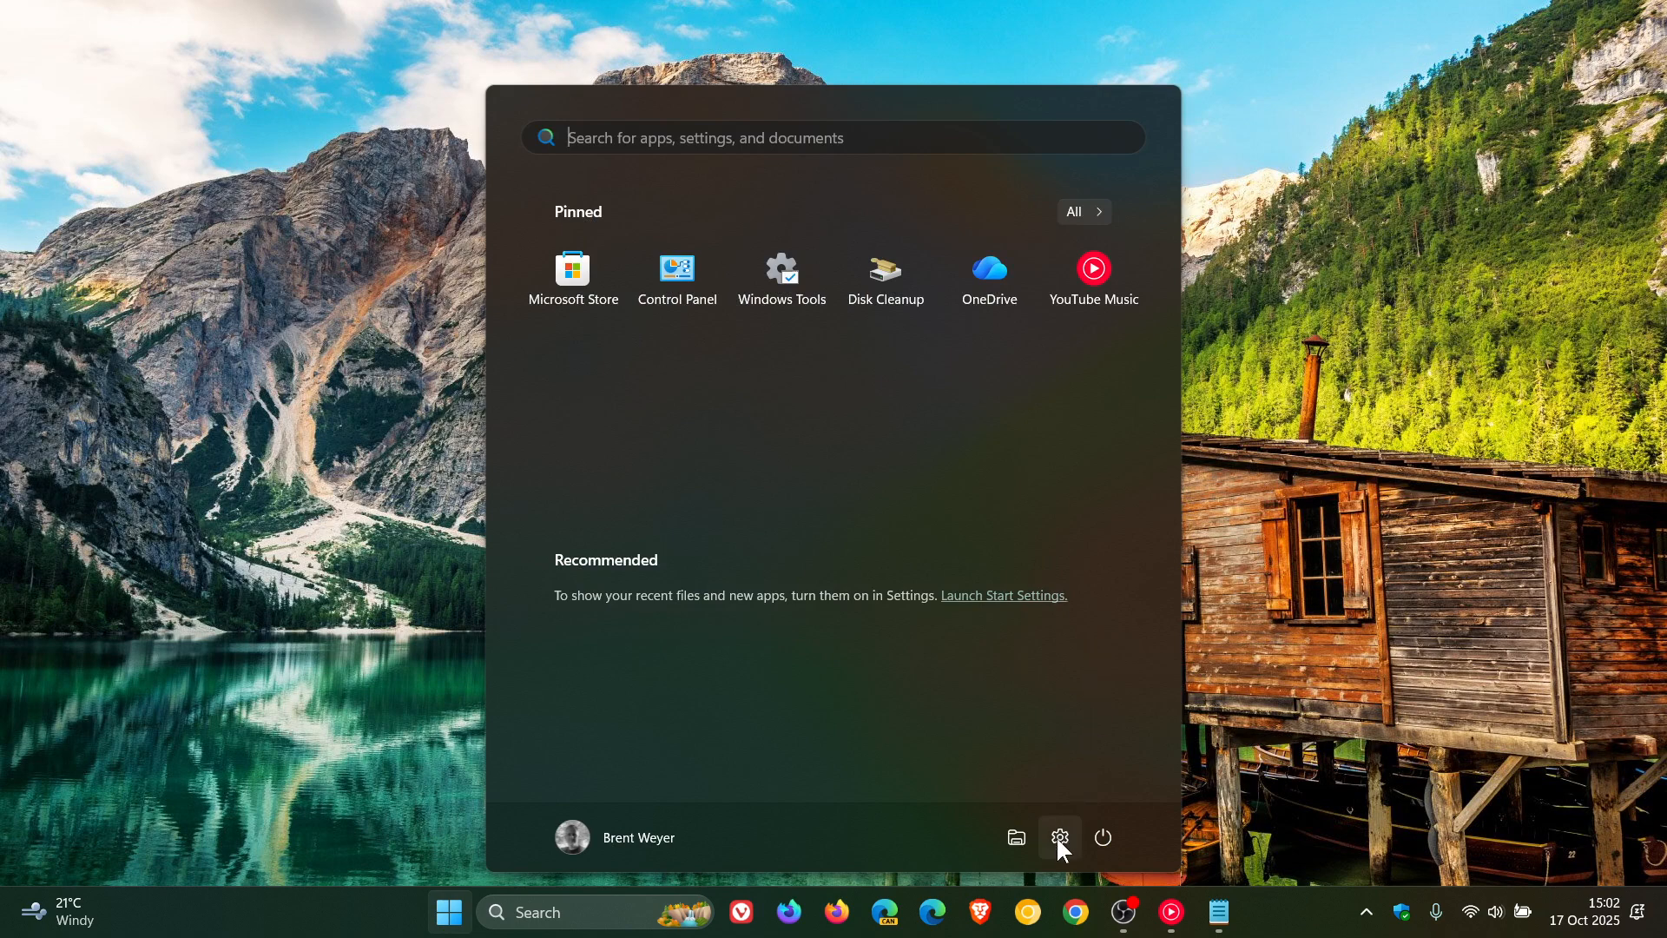
pyautogui.moveTo(1058, 837)
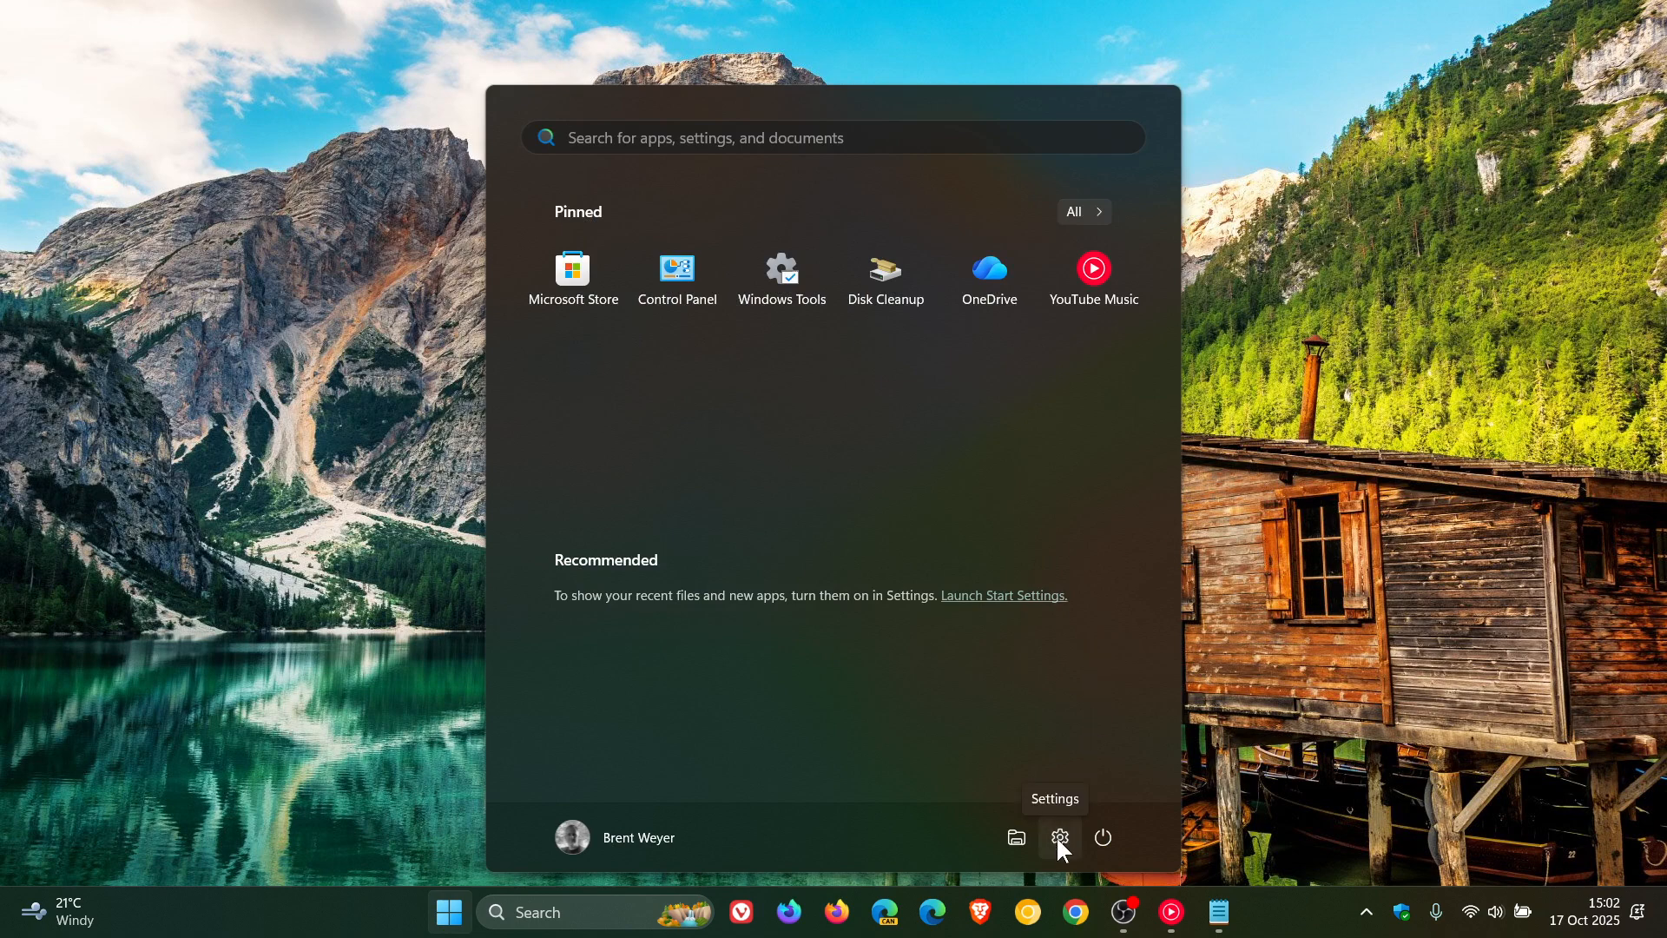
# Launch Settings and go to the Windows Update page reporting the device is up to date.
pyautogui.click(1057, 837)
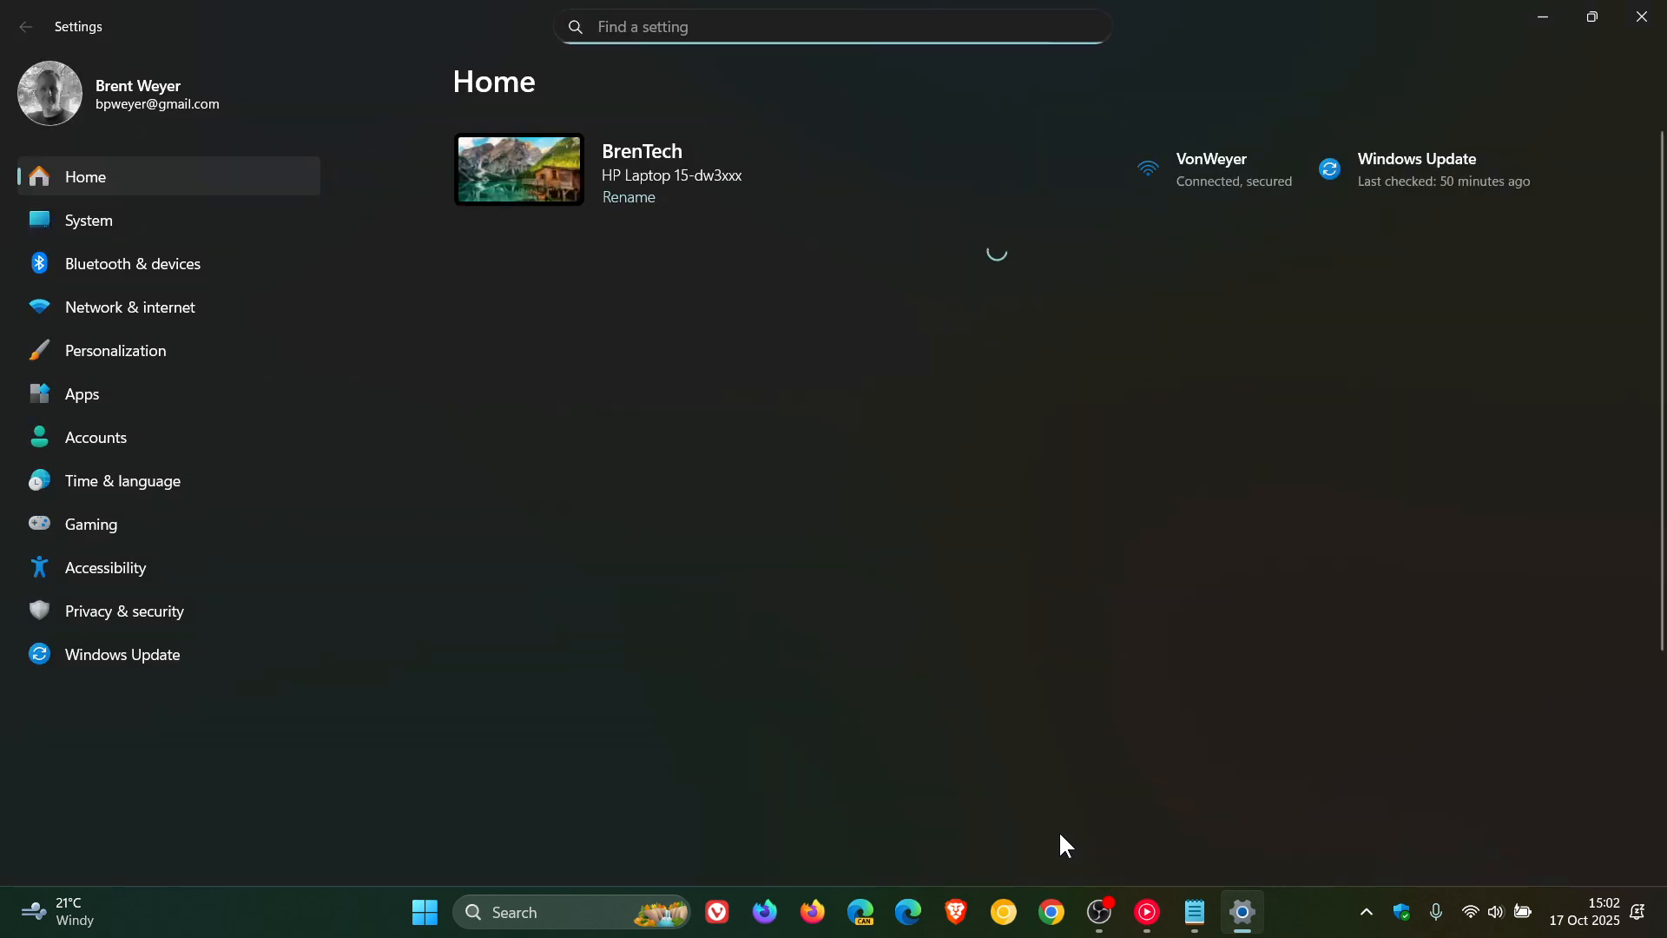
pyautogui.click(122, 654)
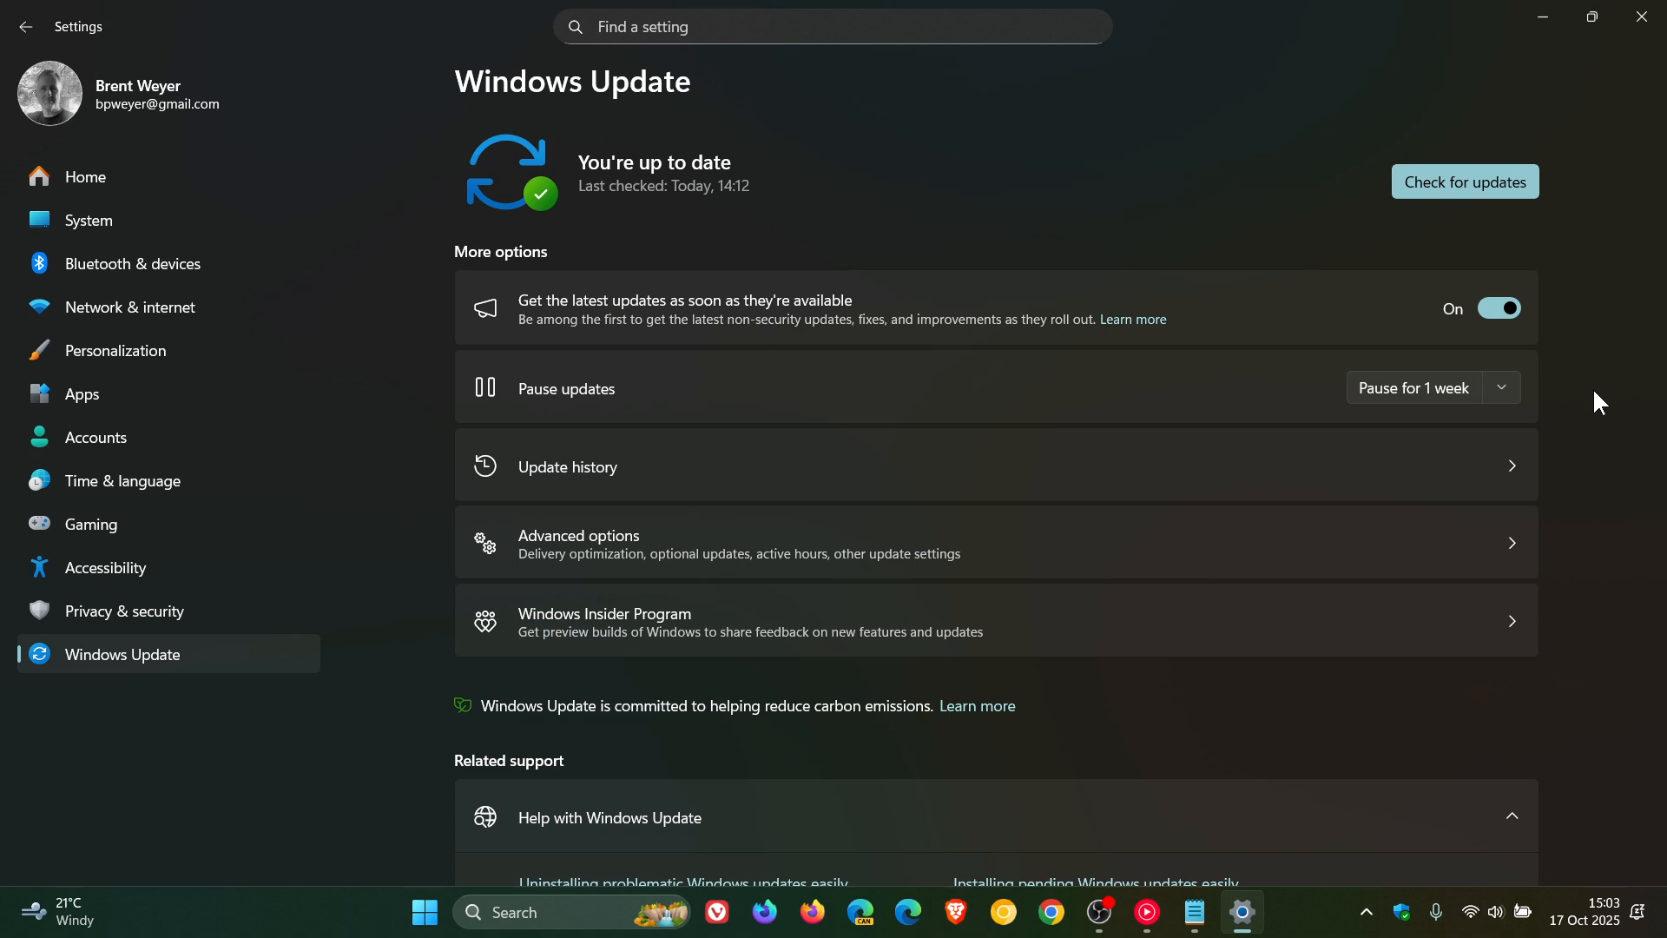
# Show the Update history listing the 50 installed quality updates.
pyautogui.click(566, 465)
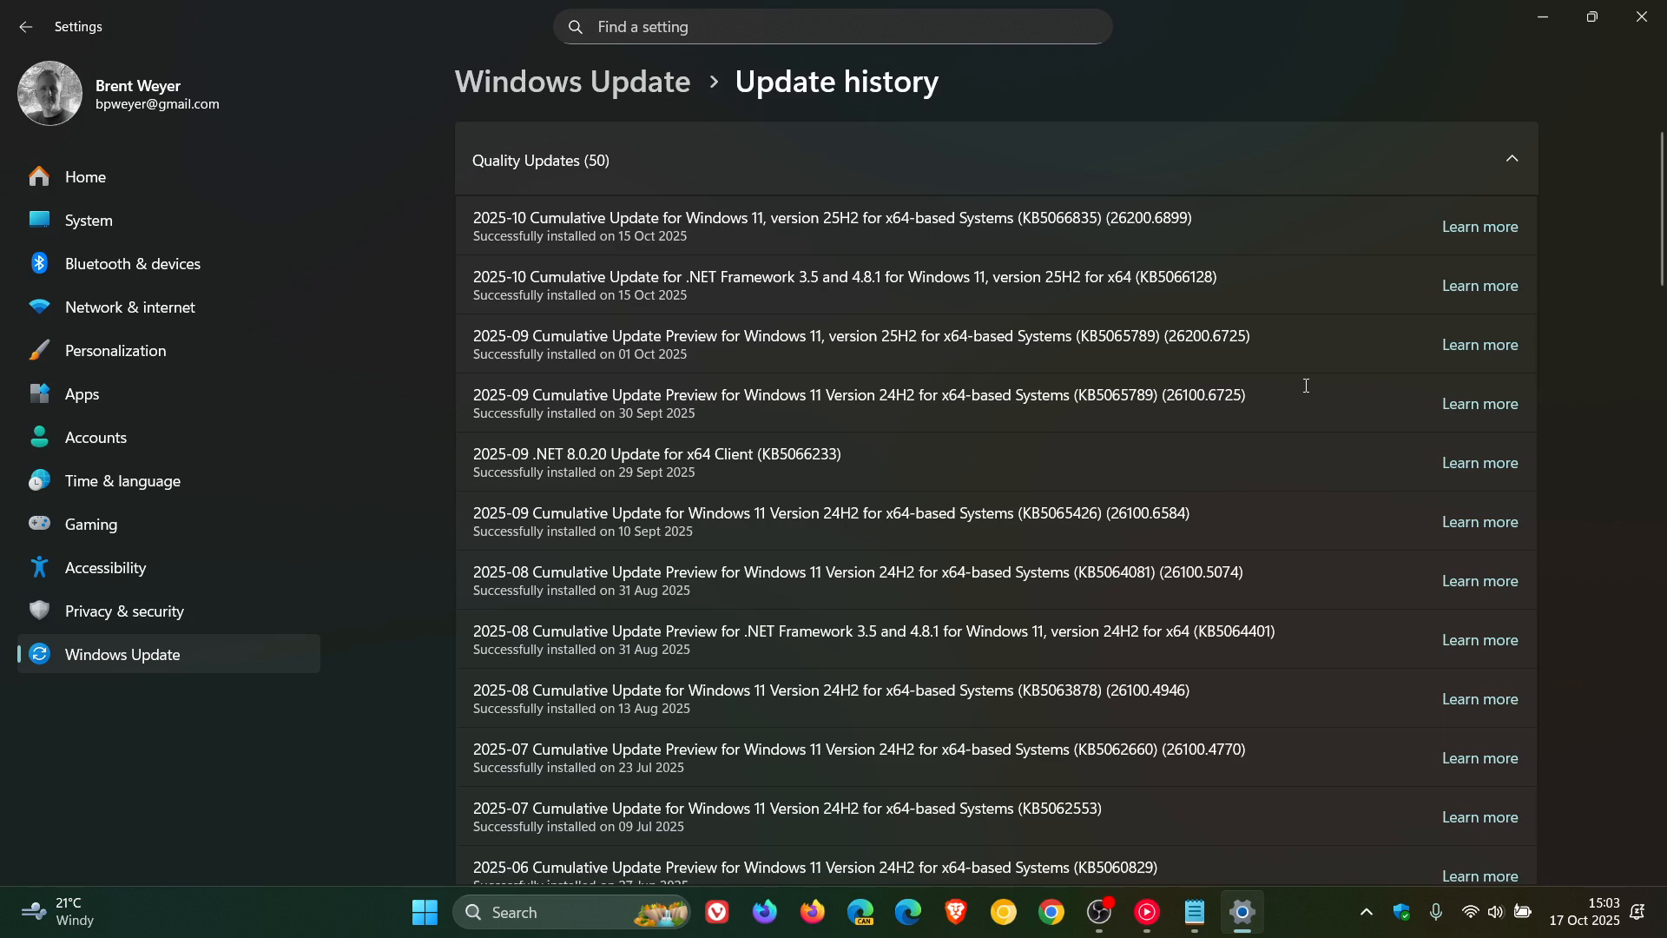
pyautogui.moveTo(1082, 334)
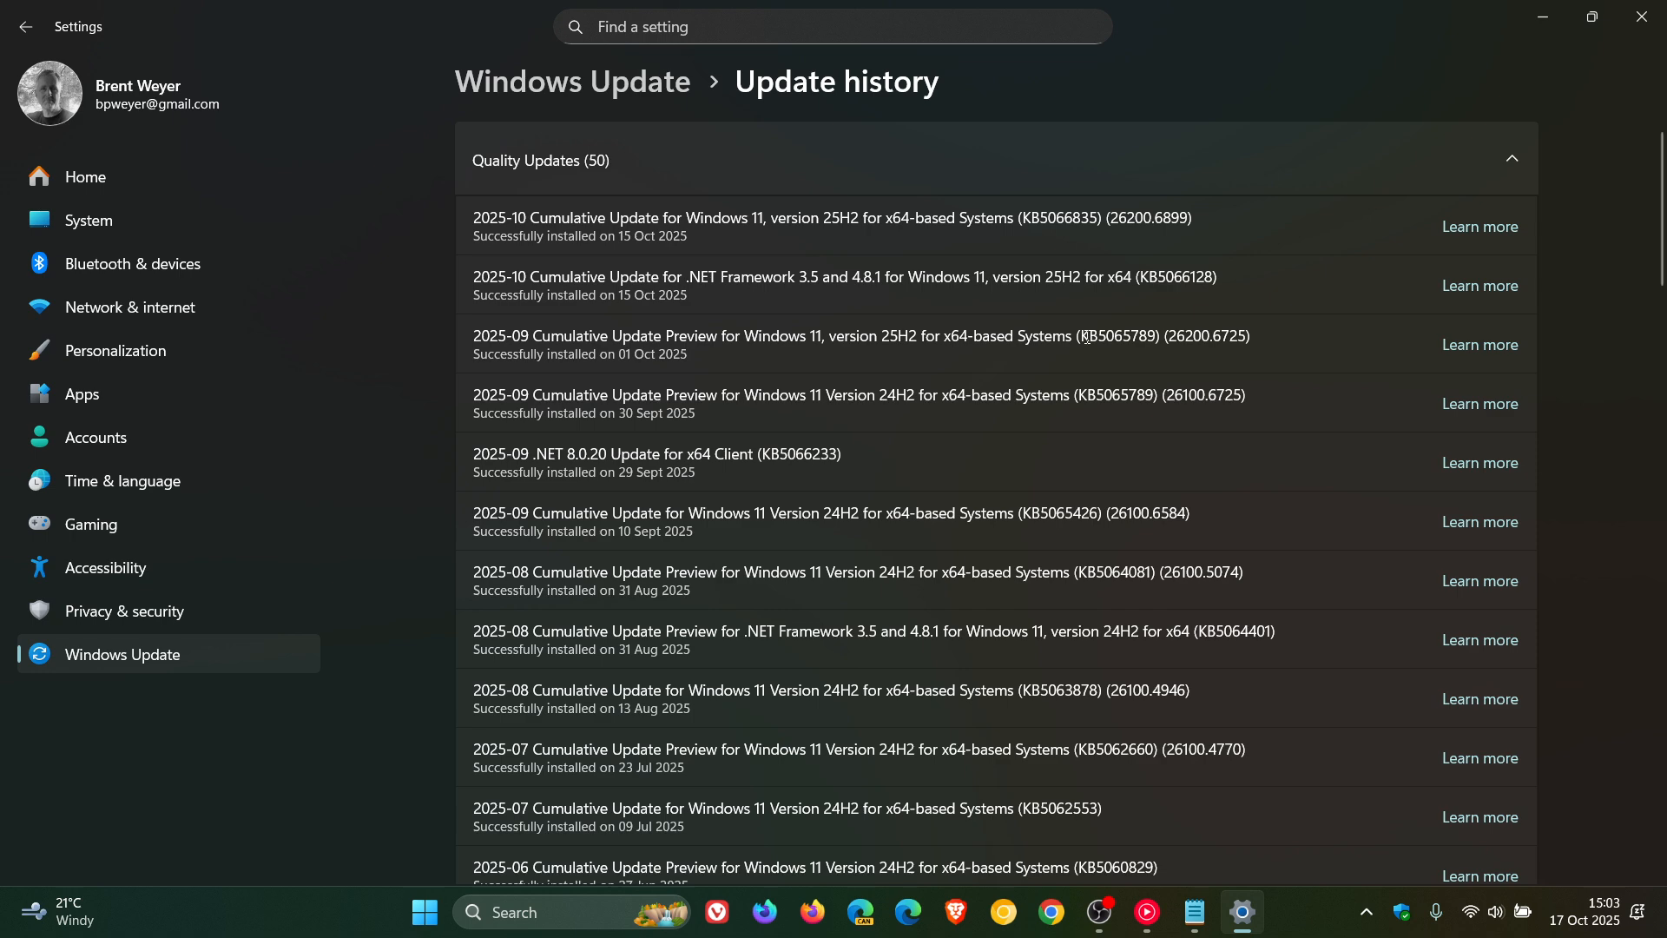
# Select KB5066835 from the newest October 2025 cumulative update and switch to the Notepad note.
pyautogui.doubleClick(1114, 335)
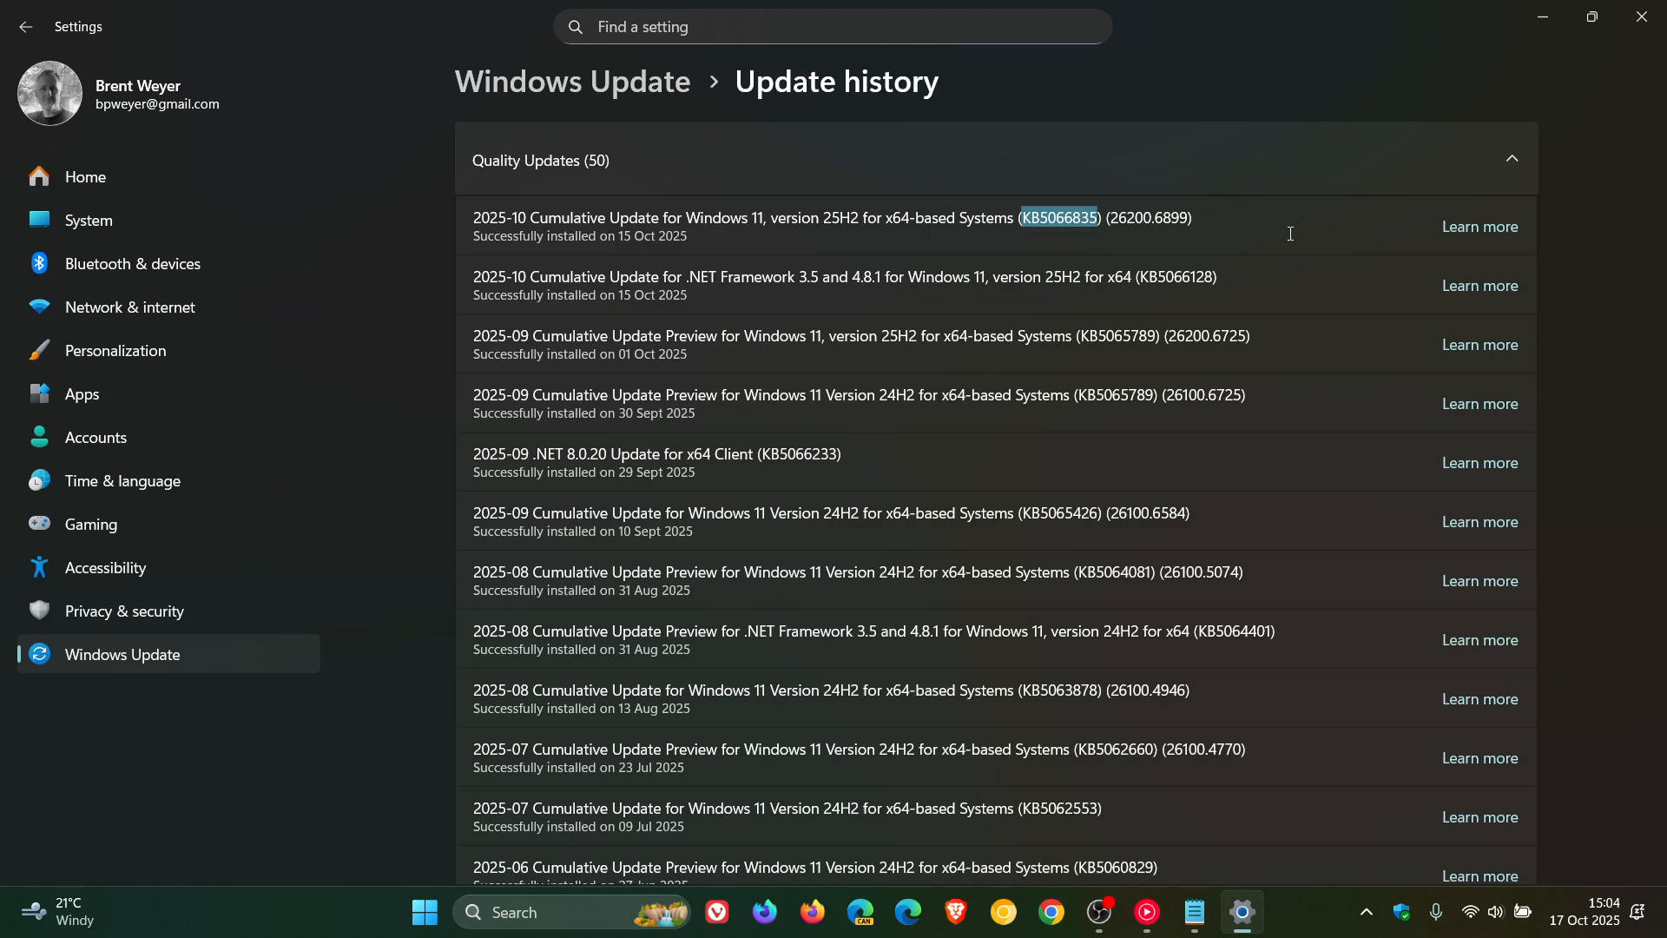
pyautogui.moveTo(1220, 531)
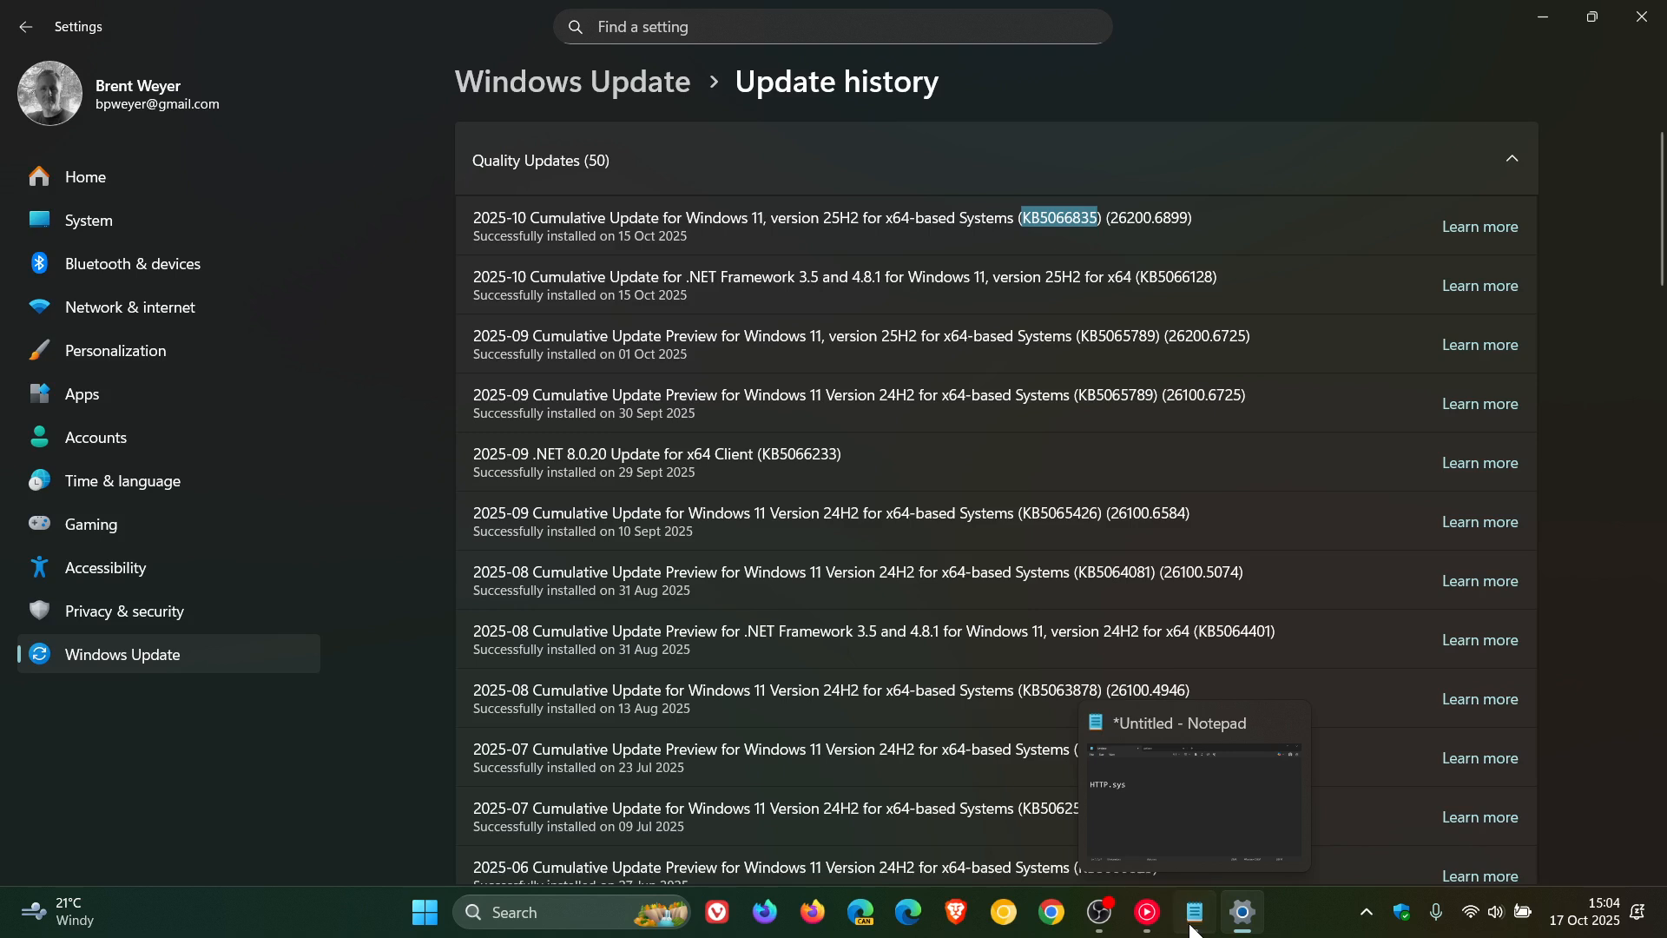
pyautogui.click(1194, 911)
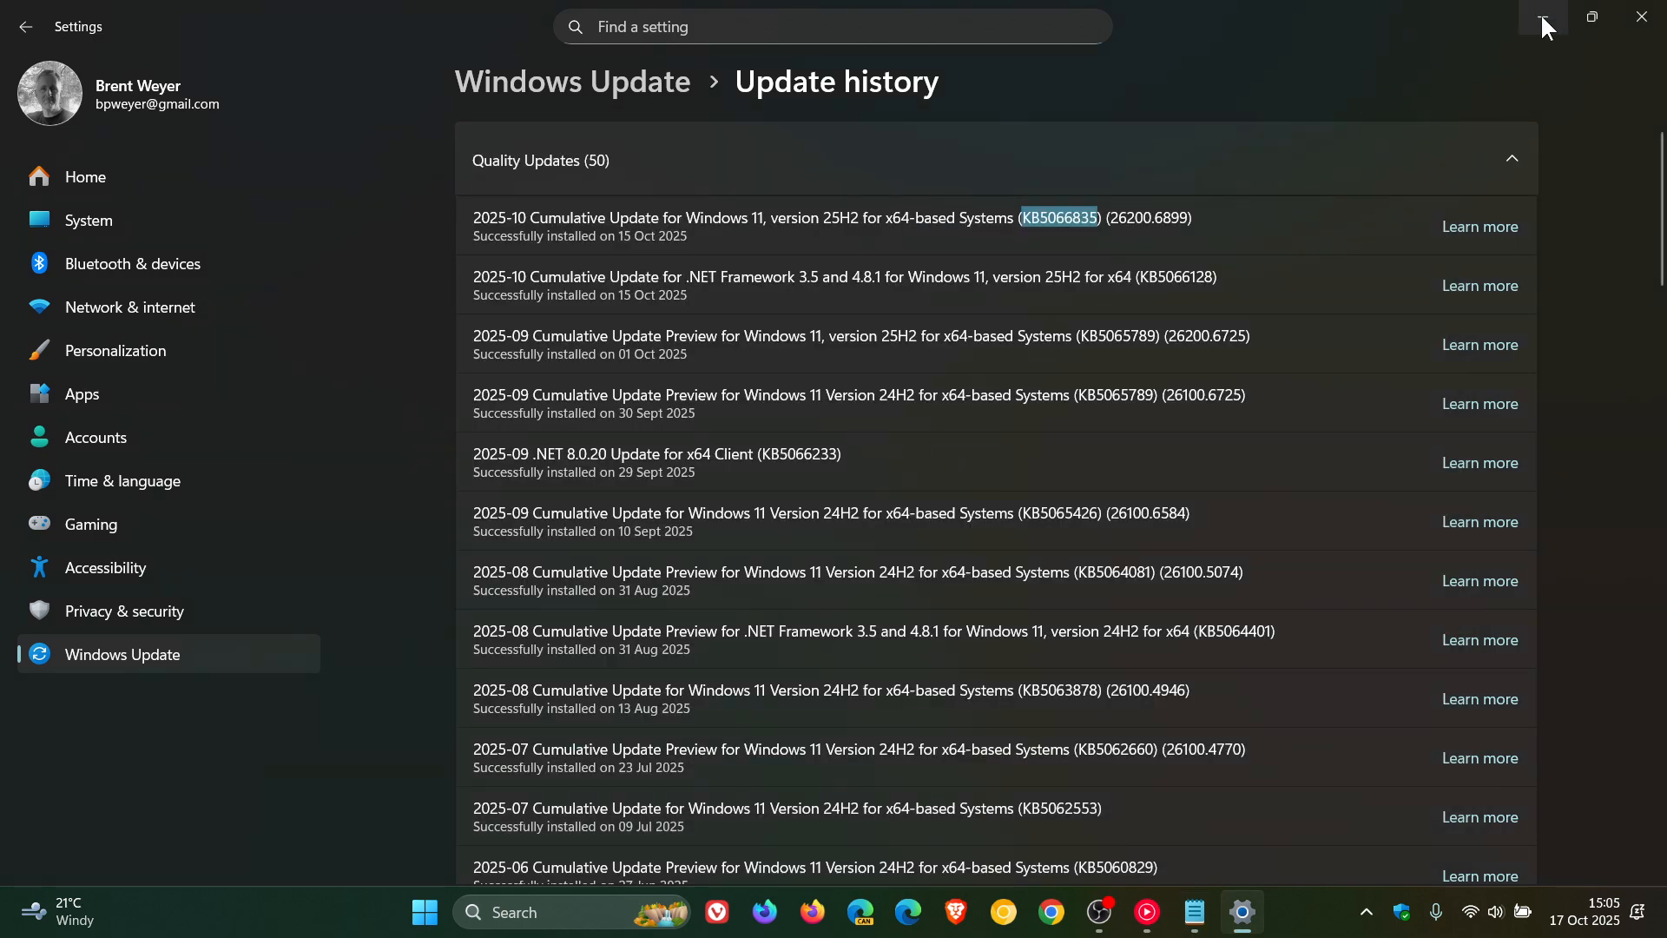
# Minimize the Settings window showing the Update history.
pyautogui.click(1637, 17)
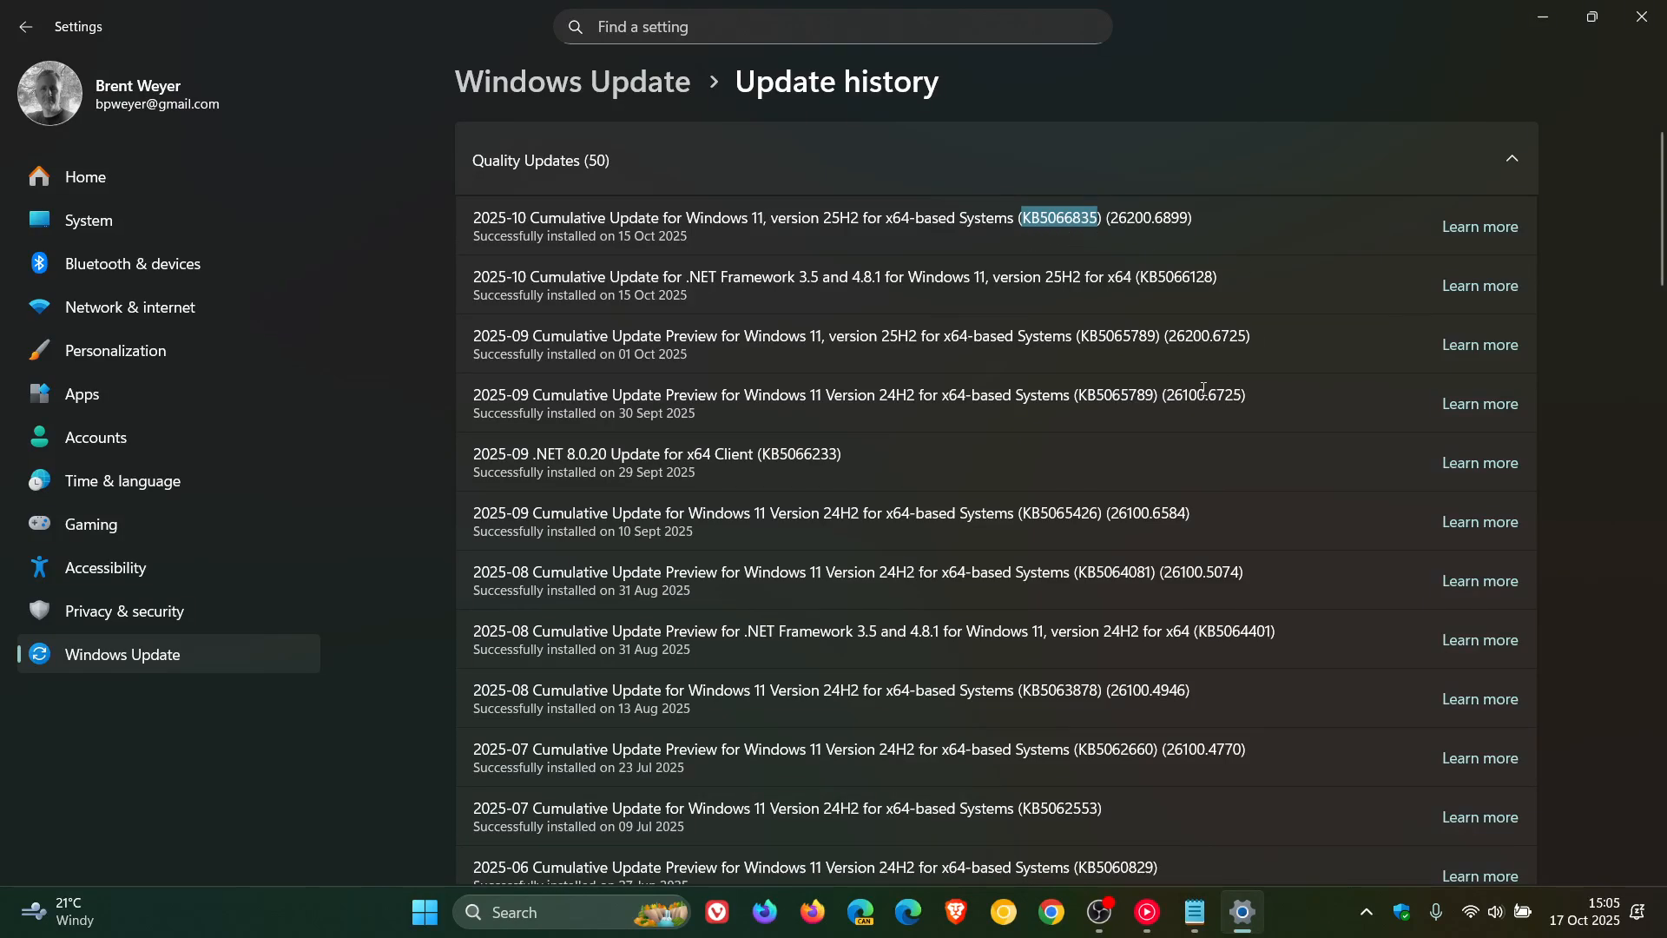
pyautogui.moveTo(1165, 375)
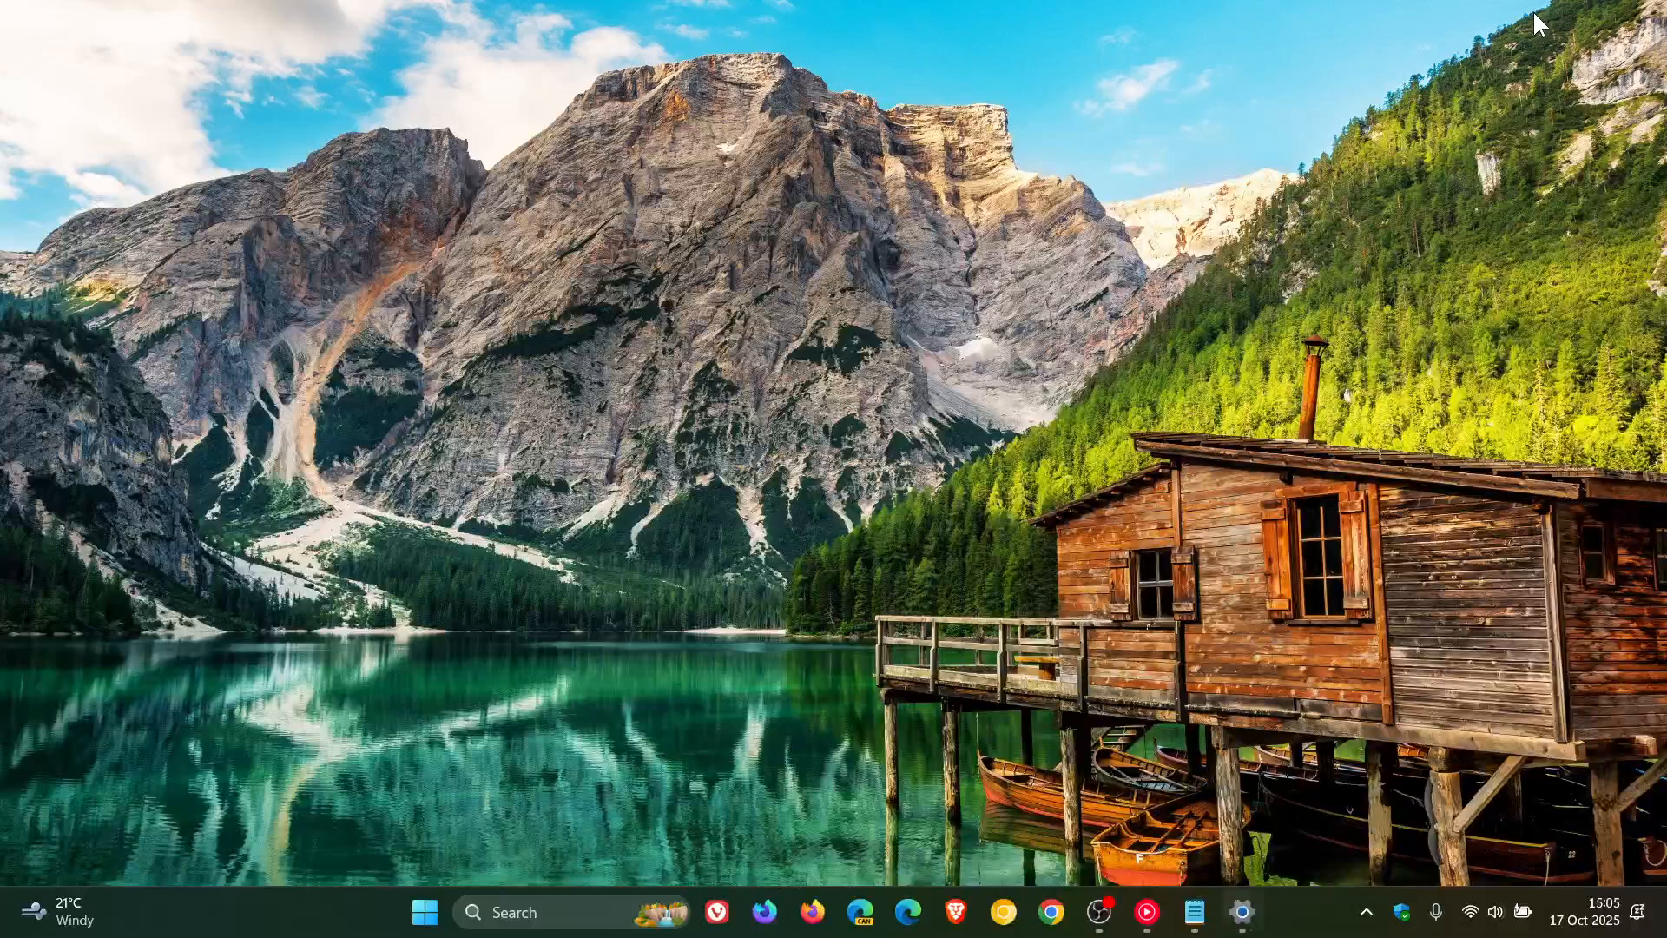
pyautogui.moveTo(1188, 295)
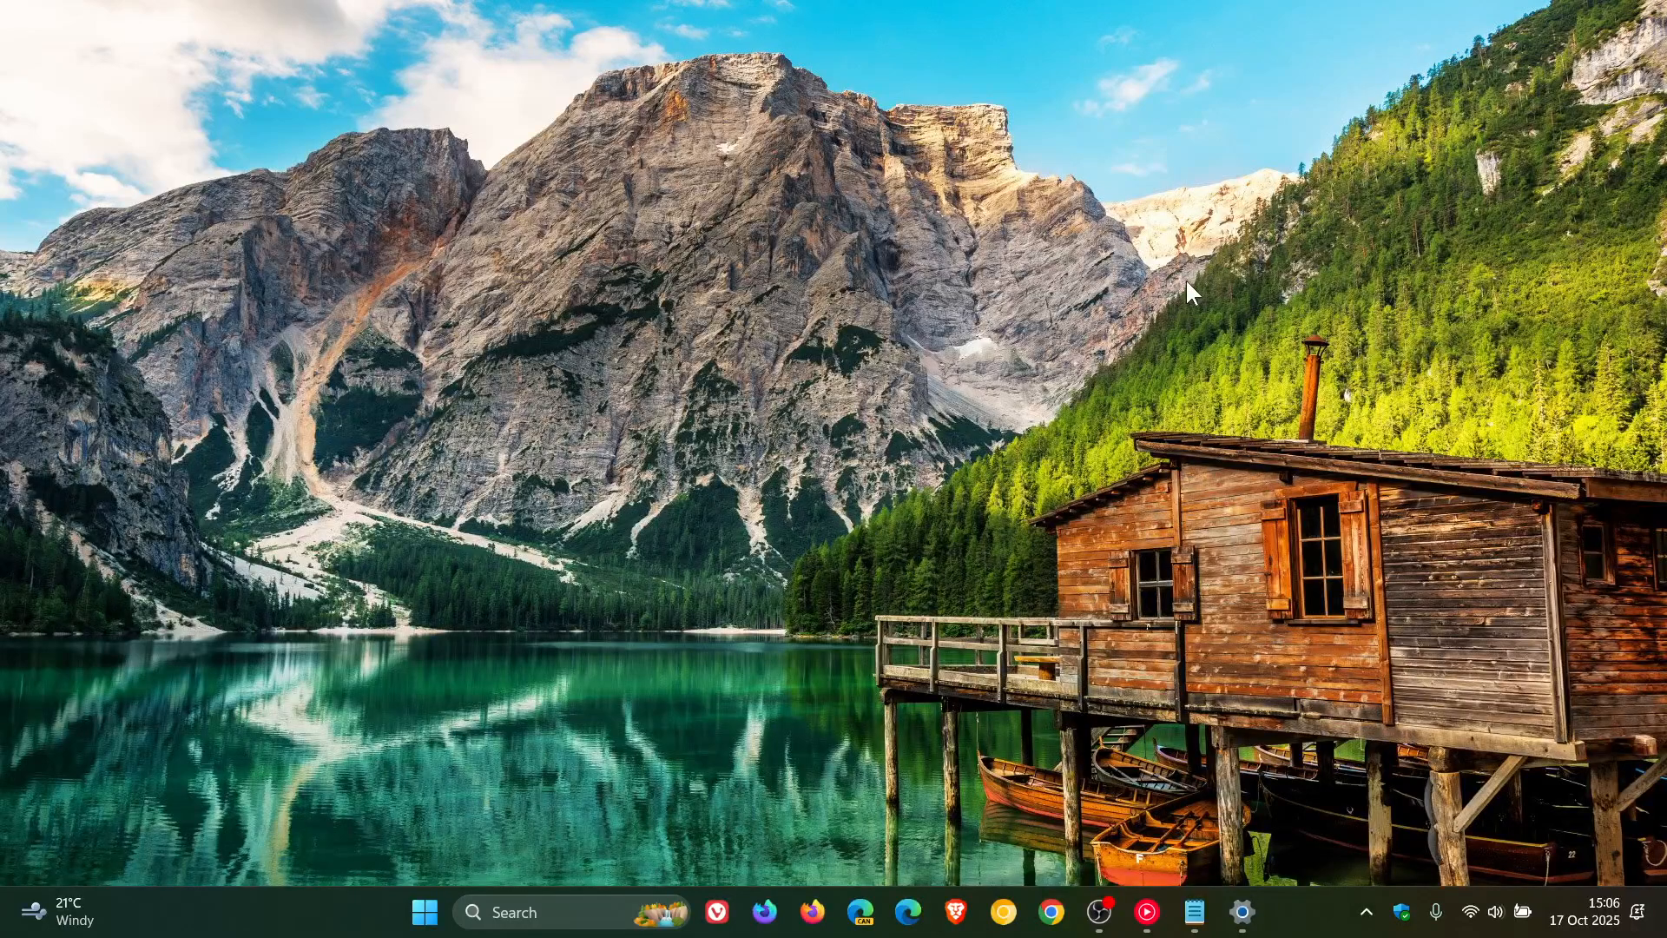
pyautogui.moveTo(1207, 287)
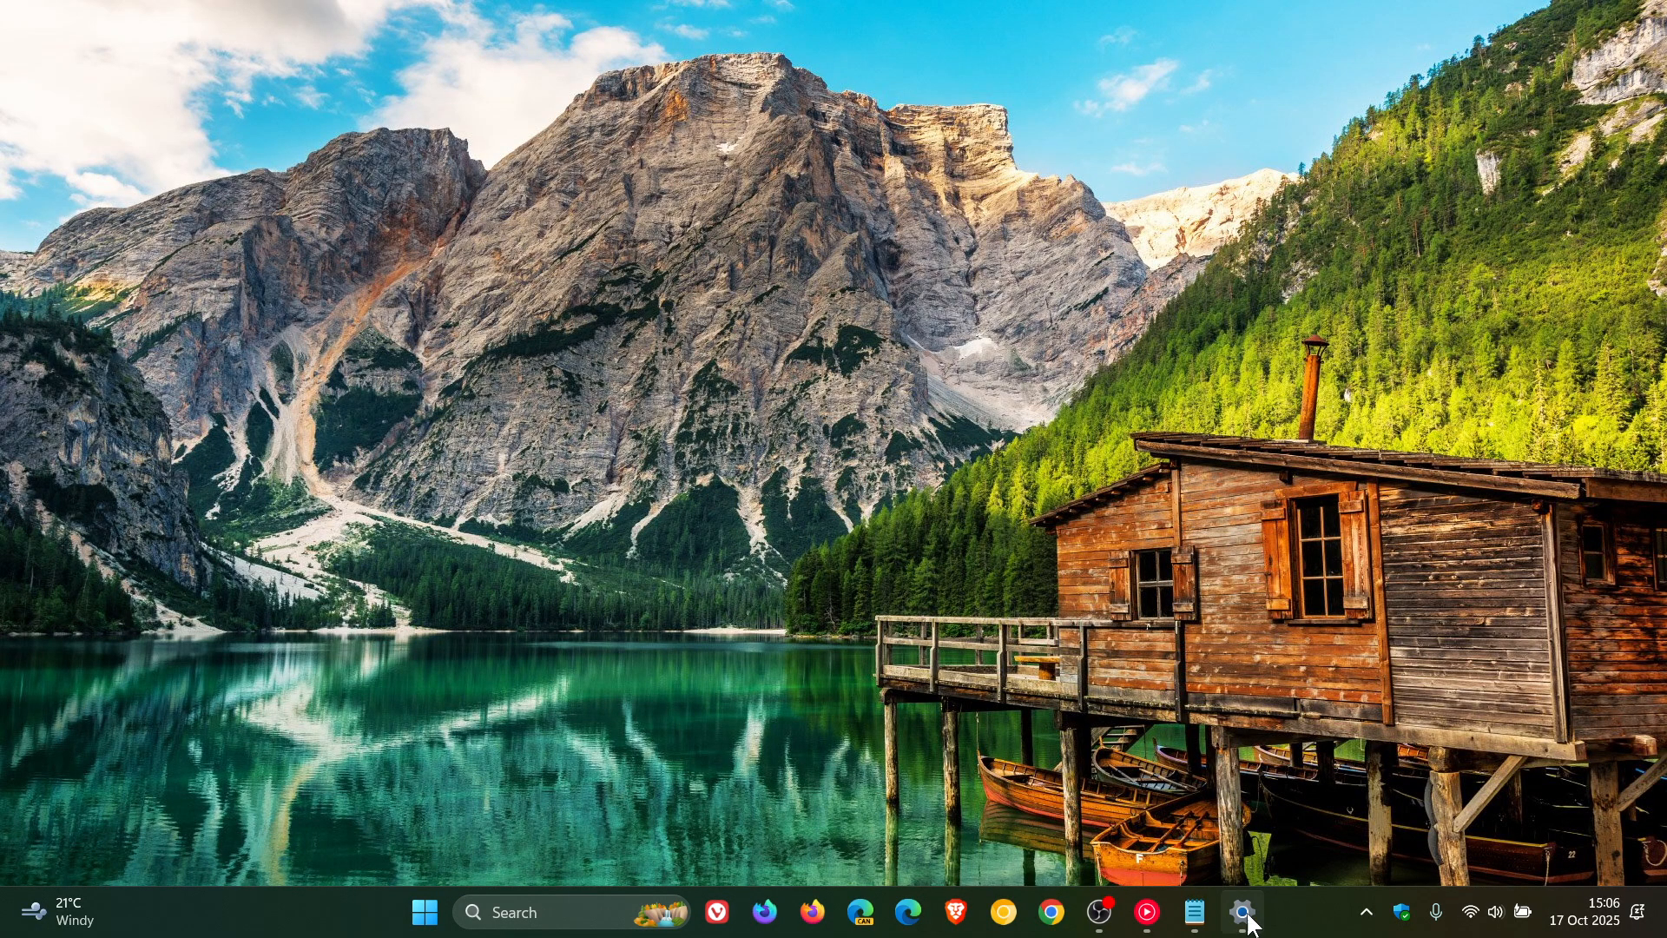
# Restore Settings, return to the main Windows Update page, and bring up the Start menu over it.
pyautogui.click(1241, 912)
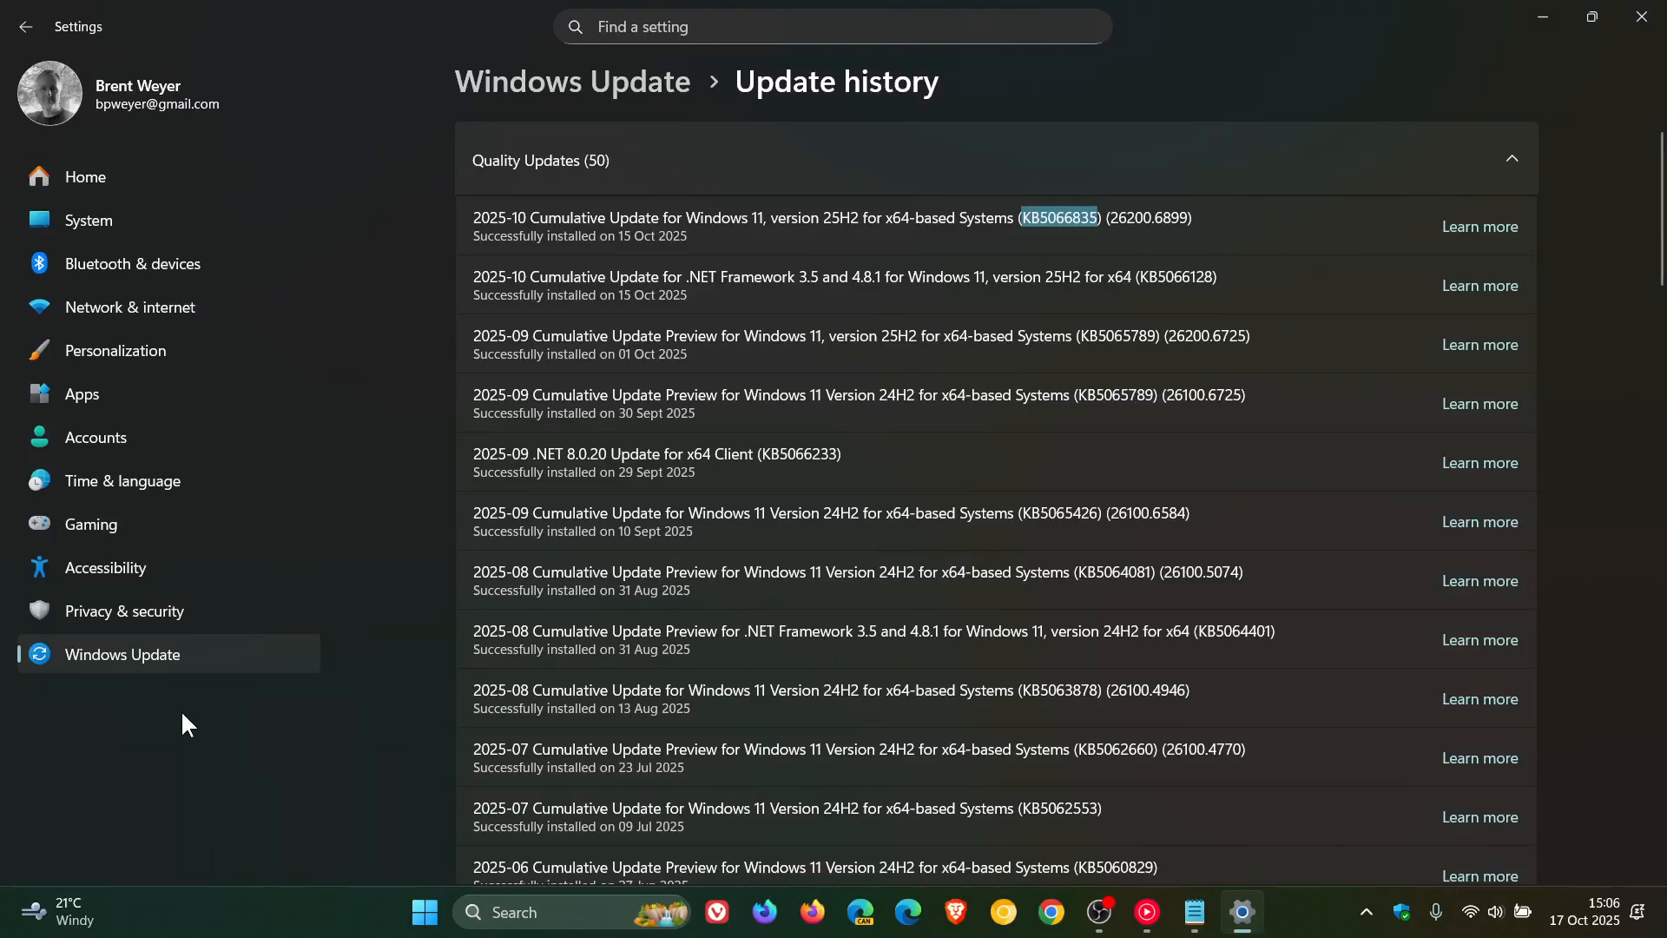
pyautogui.click(26, 26)
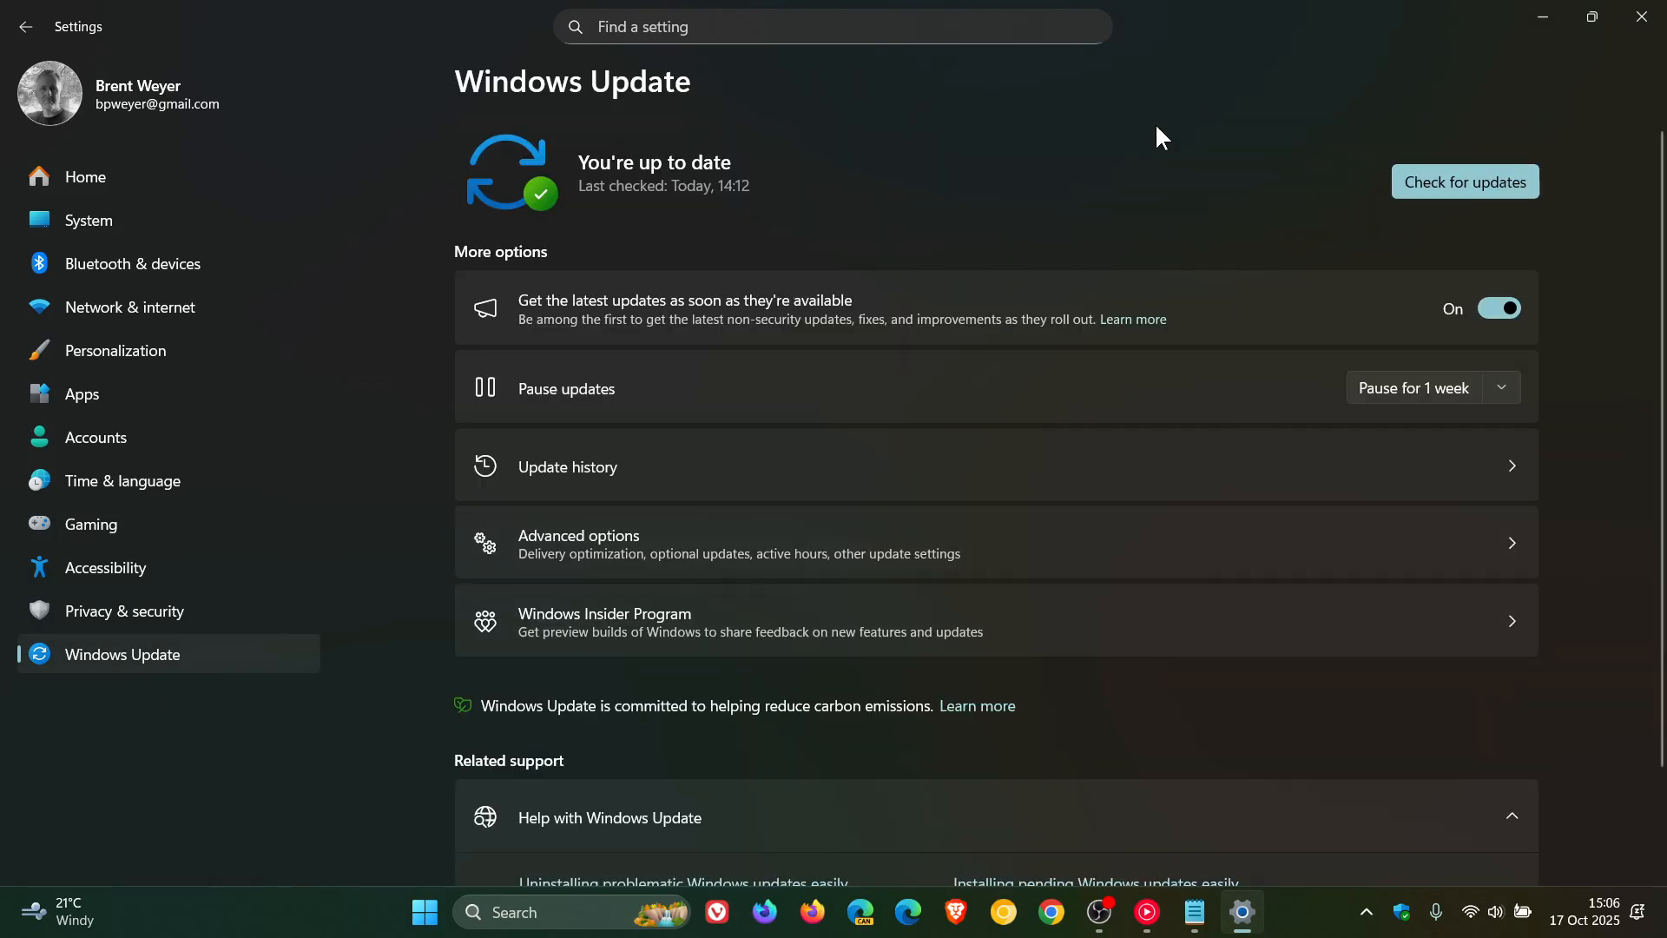
pyautogui.moveTo(1125, 194)
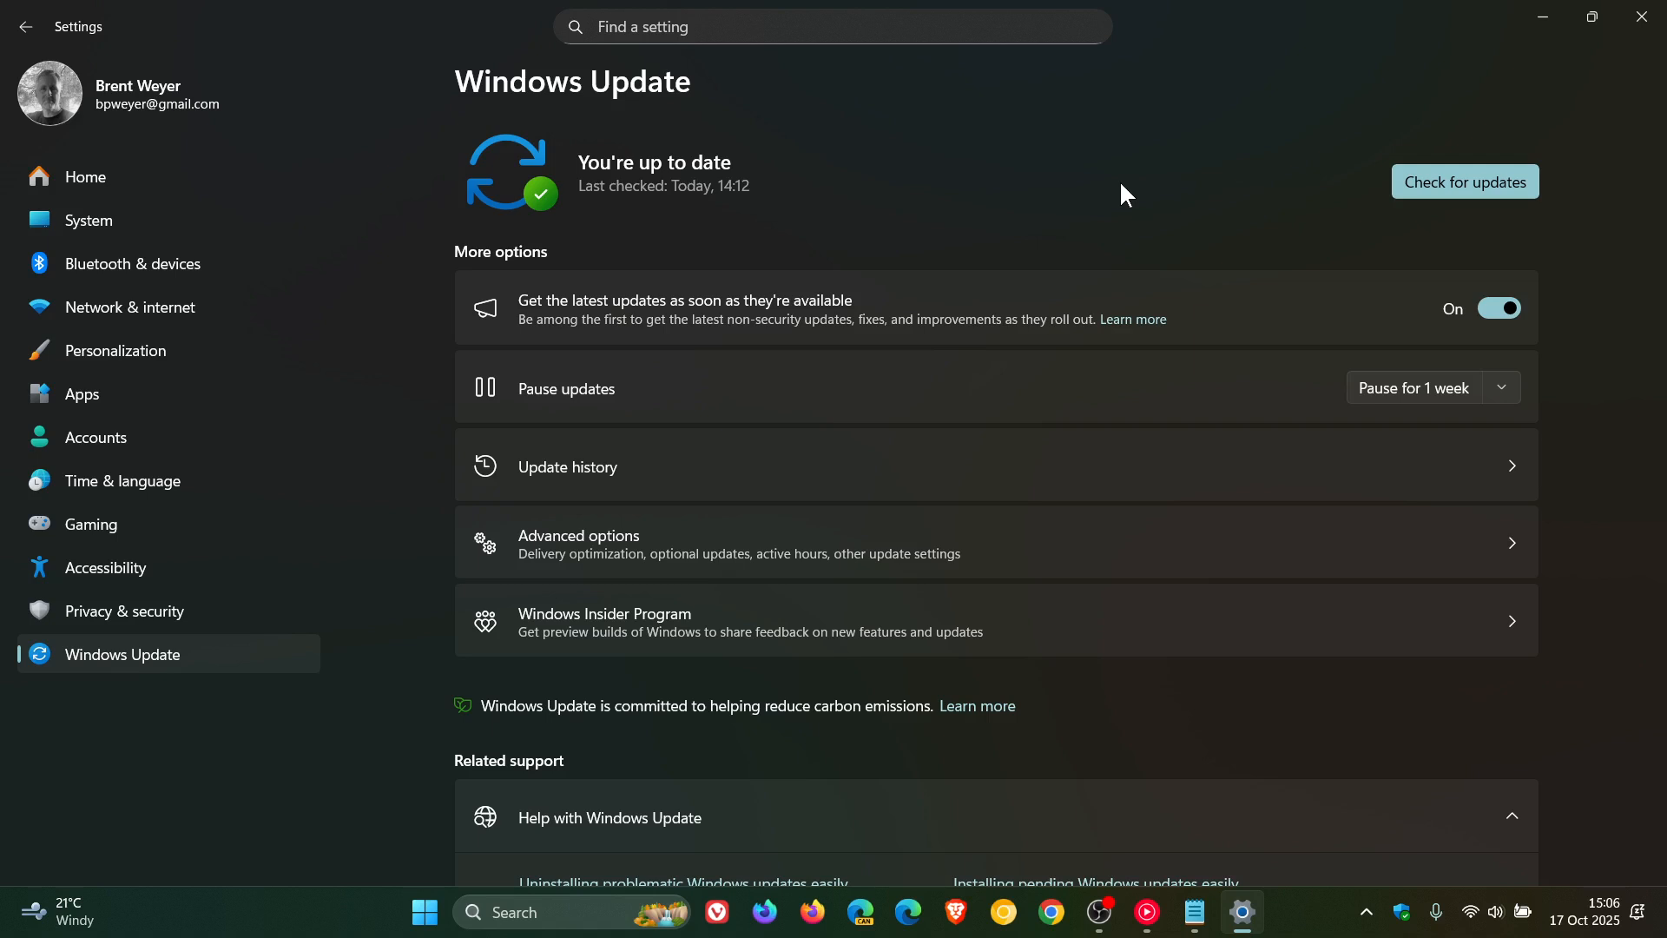
pyautogui.click(424, 912)
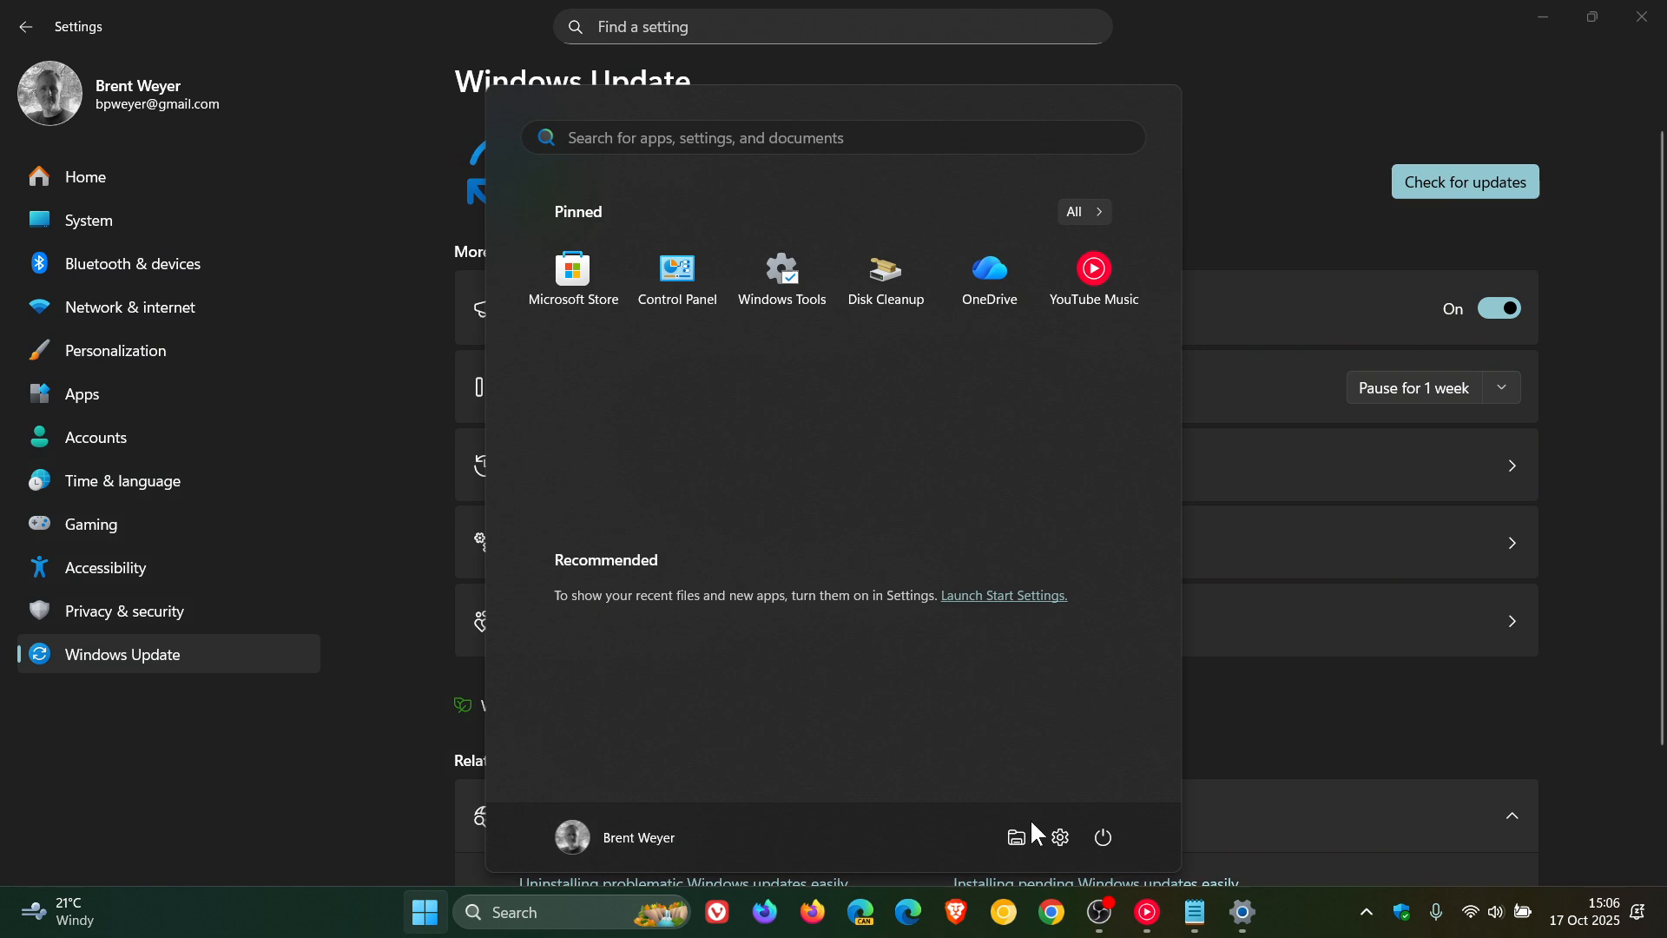
# Dismiss the Start menu and minimize Settings, leaving the desktop showing.
pyautogui.click(1104, 837)
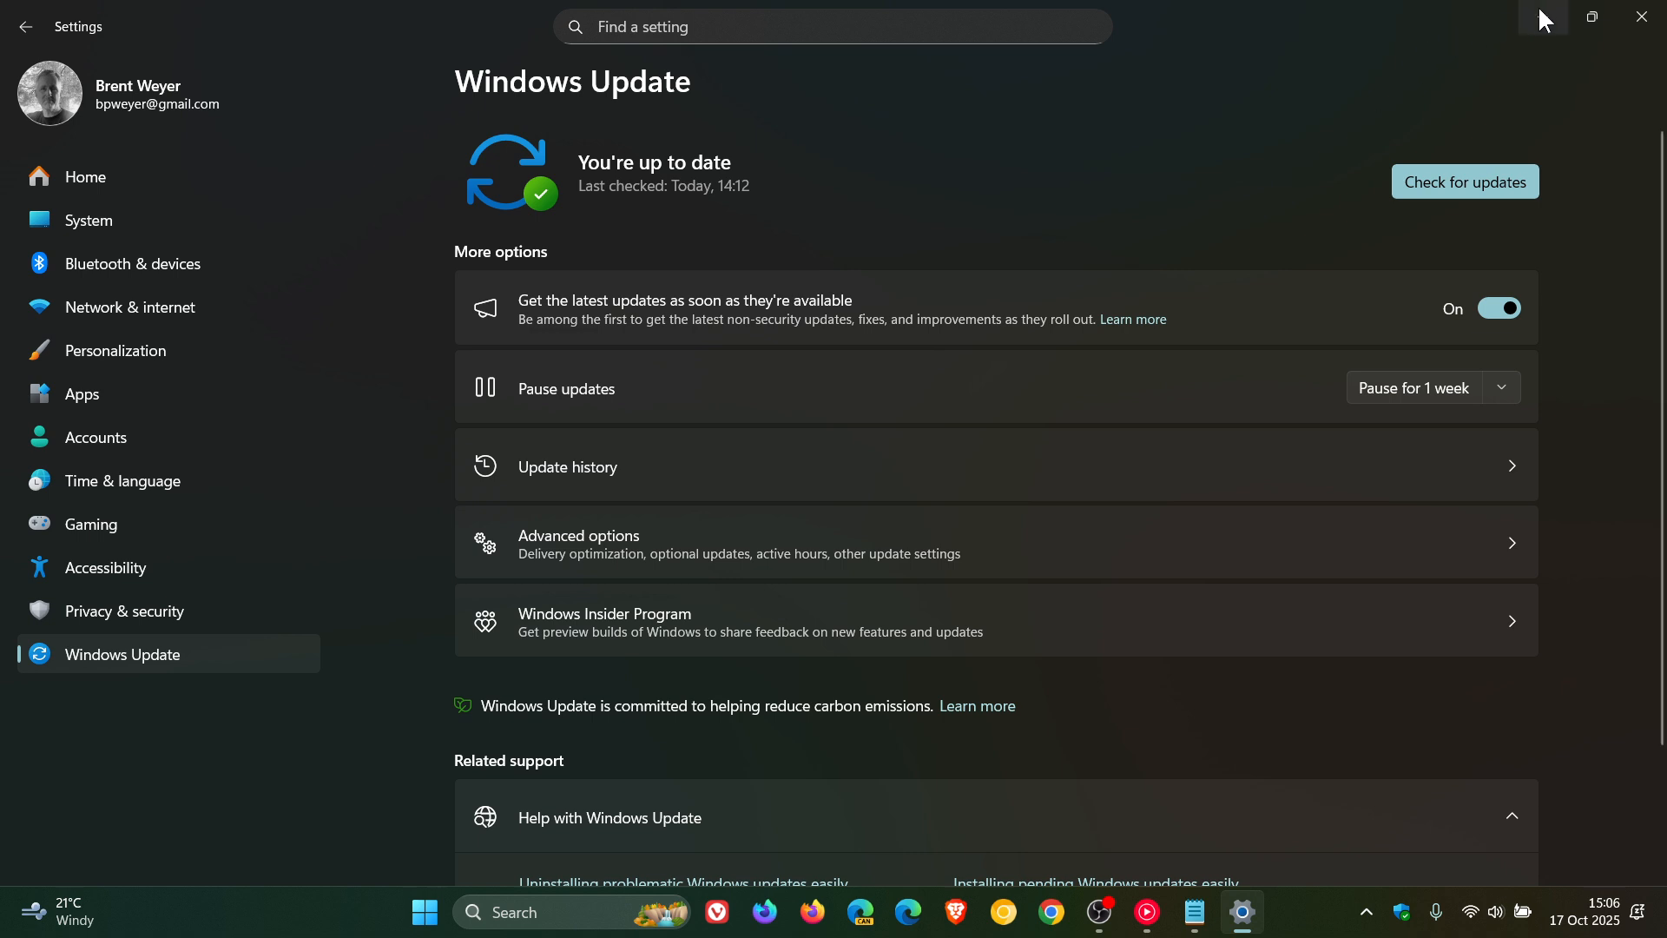
pyautogui.click(1641, 18)
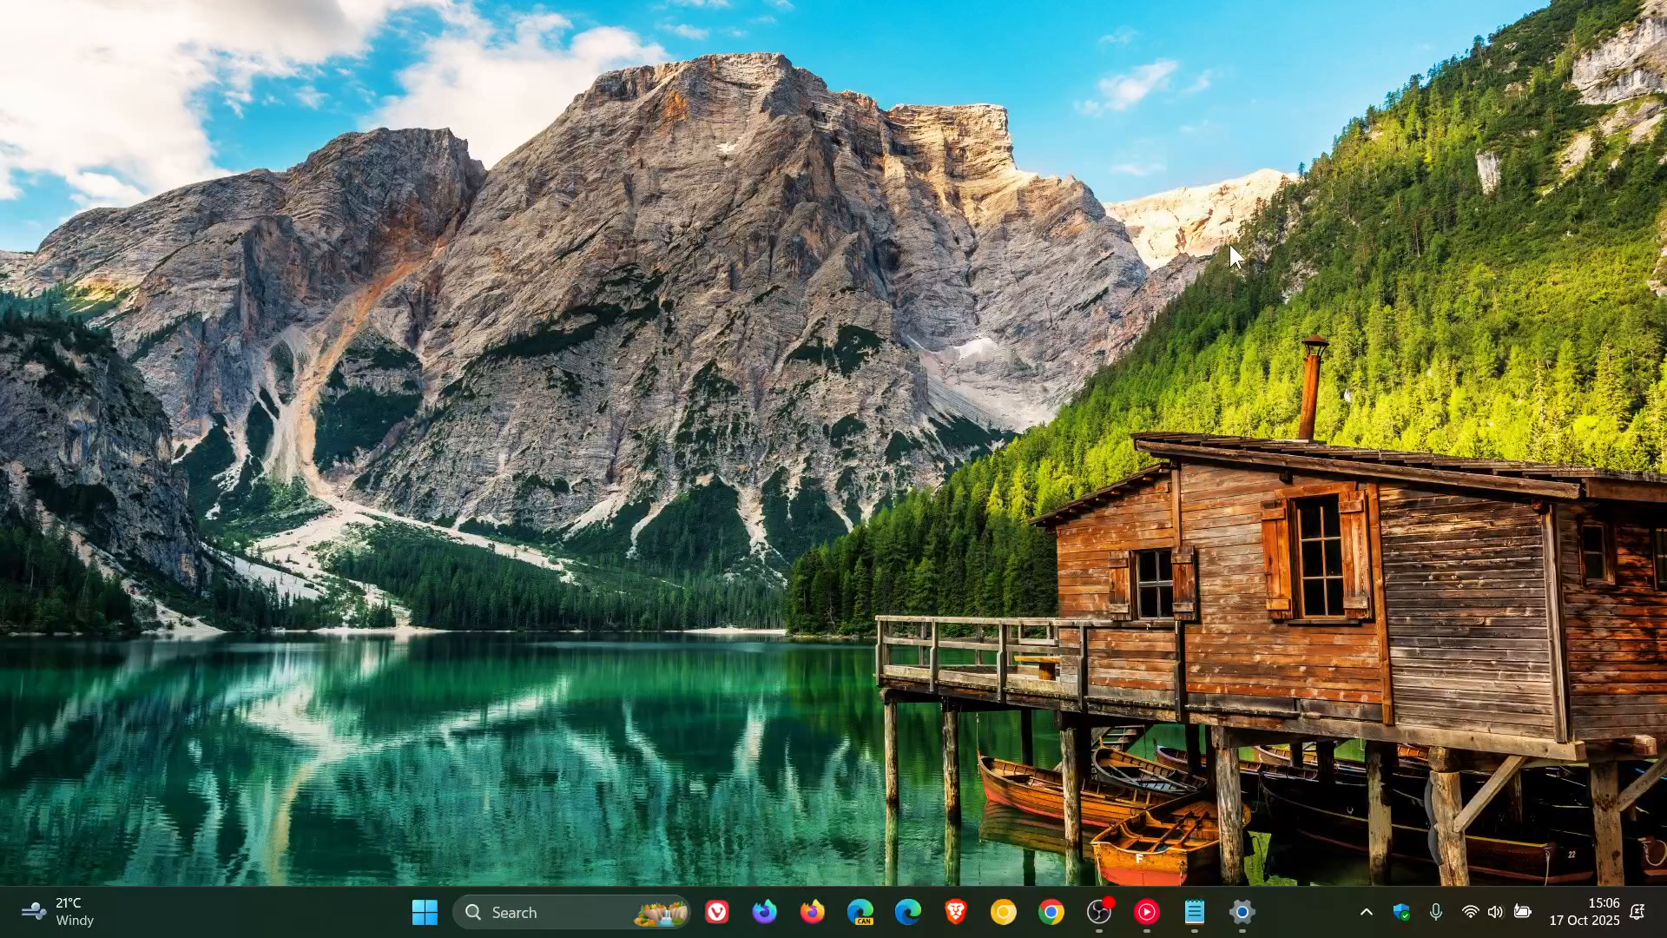